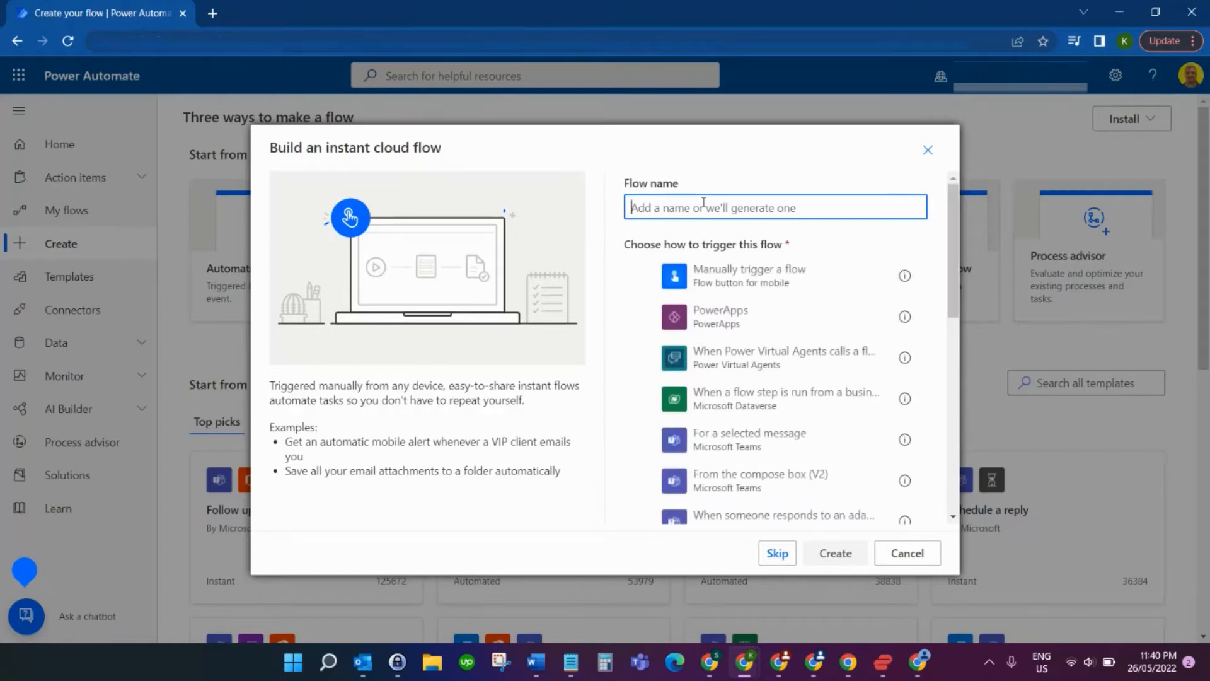
Step: Create the manually triggered instant cloud flow 'add hours demo'
{"action": "type", "text": "add hours o"}
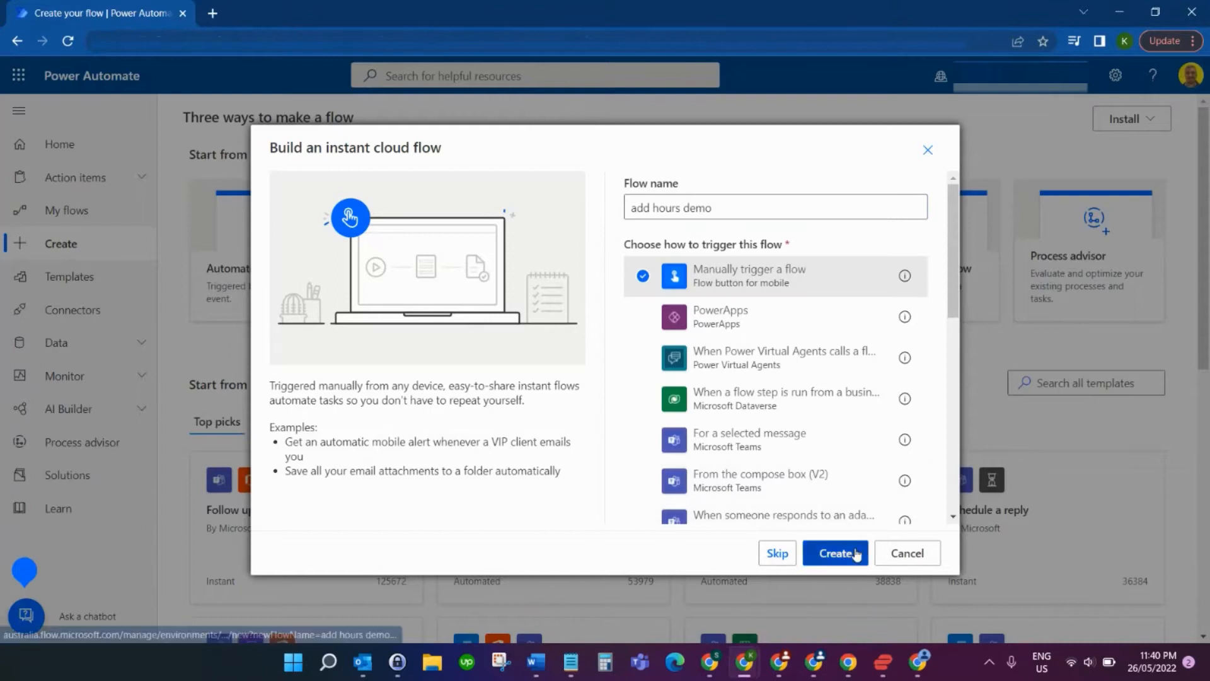
{"action": "left_click", "coordinate": [836, 553]}
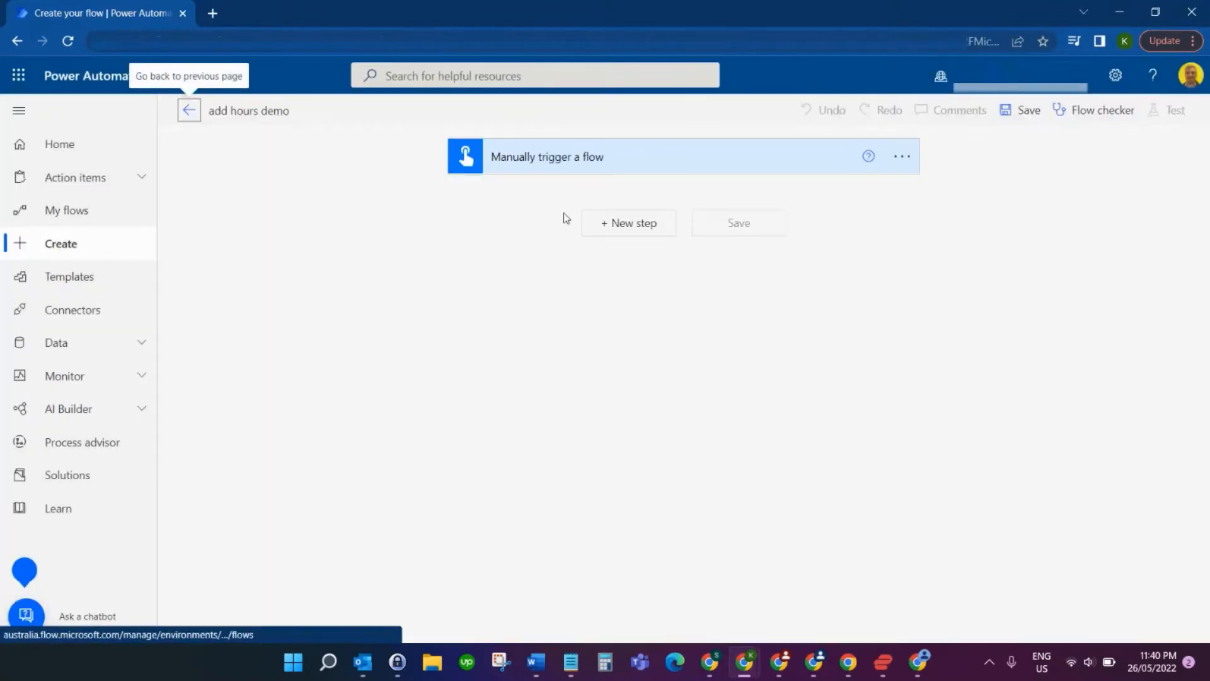
Step: Add a Send an email (V2) step and pick the suggested 'kyl…' contact as recipient
{"action": "left_click", "coordinate": [628, 222]}
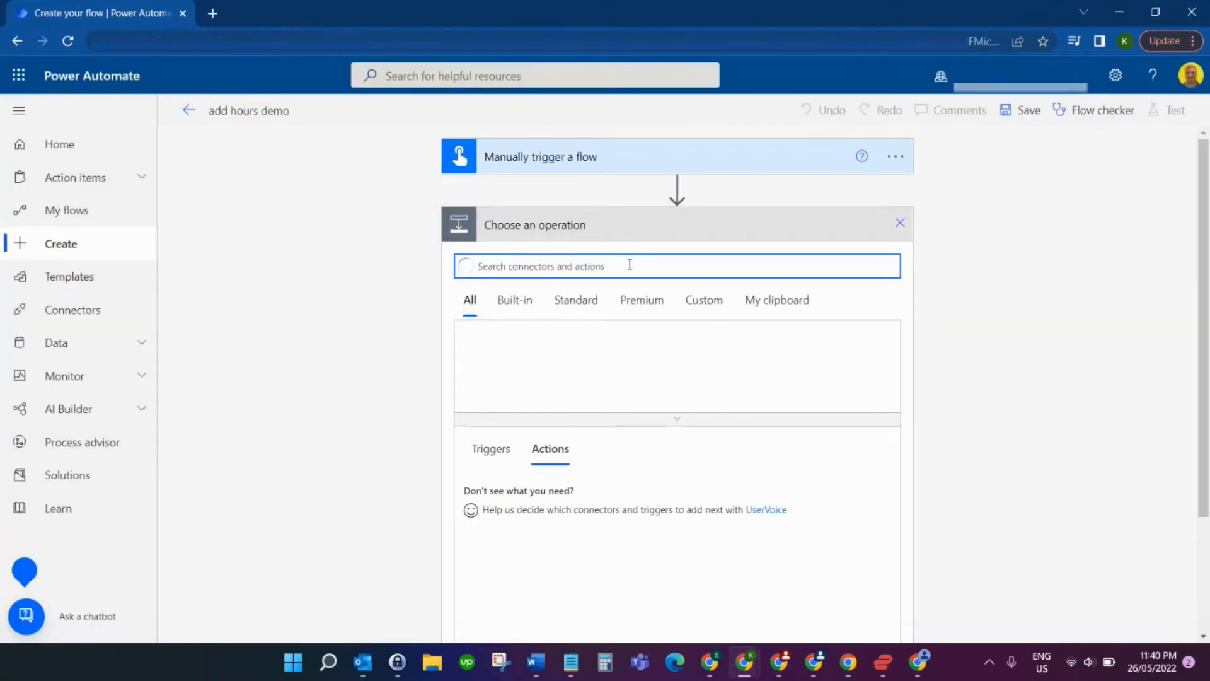
{"action": "type", "text": "send an email"}
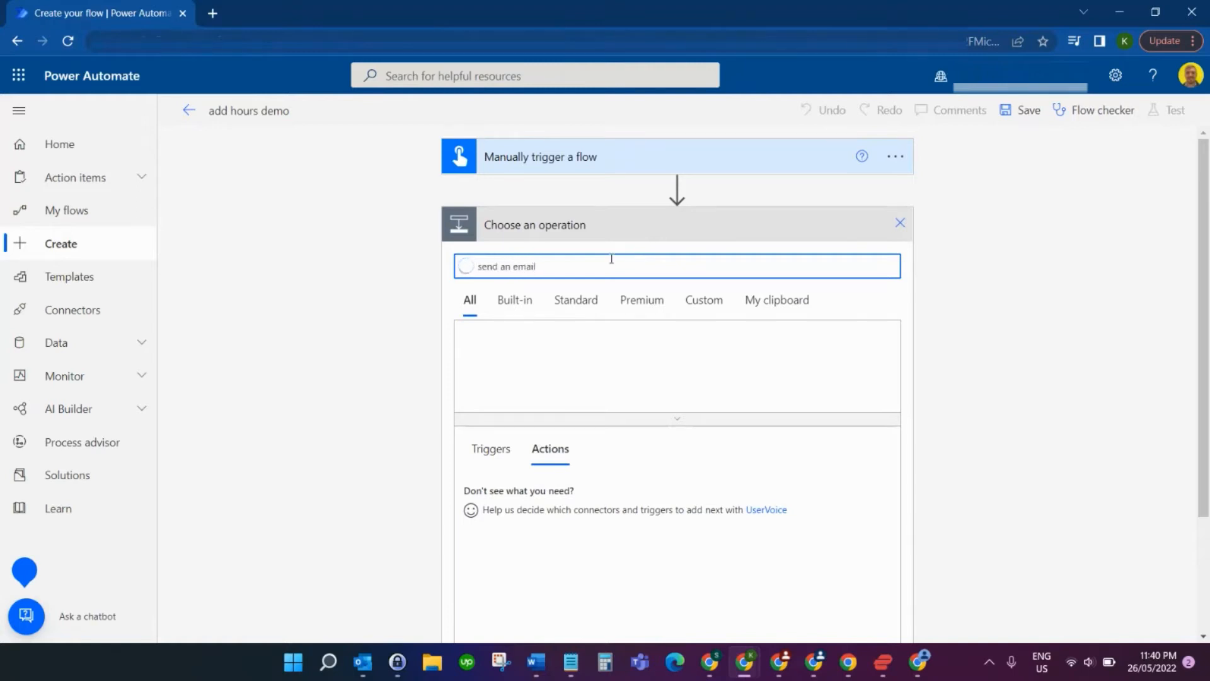
{"action": "mouse_move", "coordinate": [657, 346]}
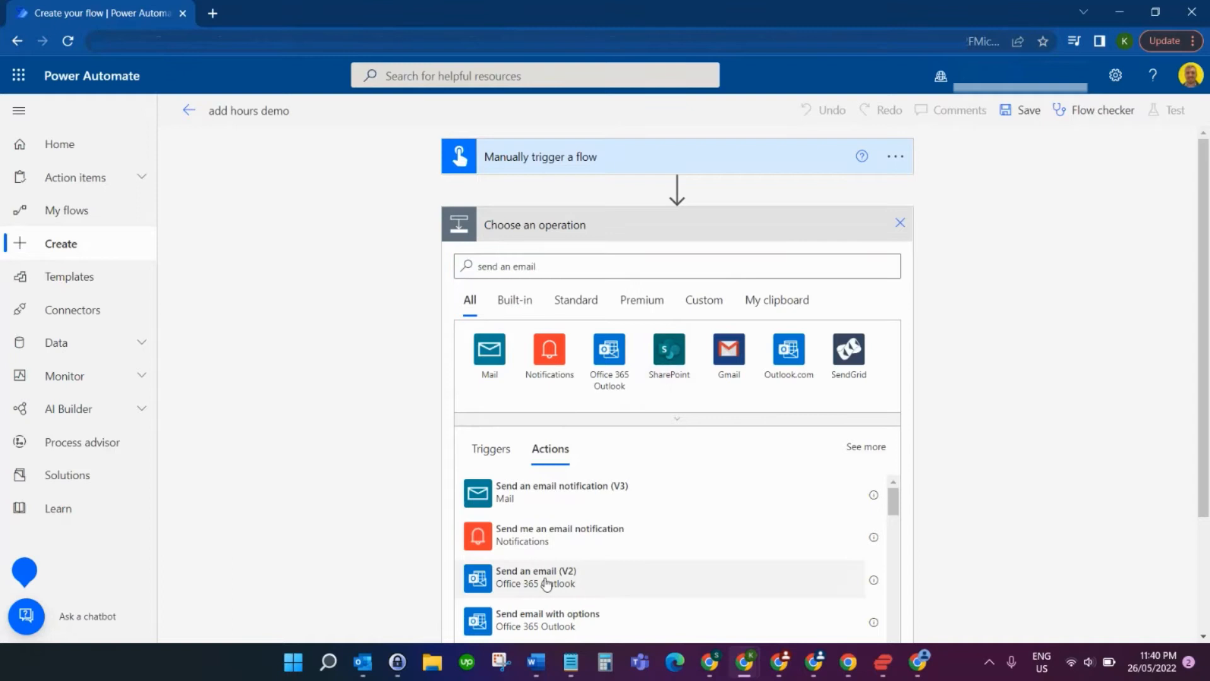
{"action": "left_click", "coordinate": [535, 577]}
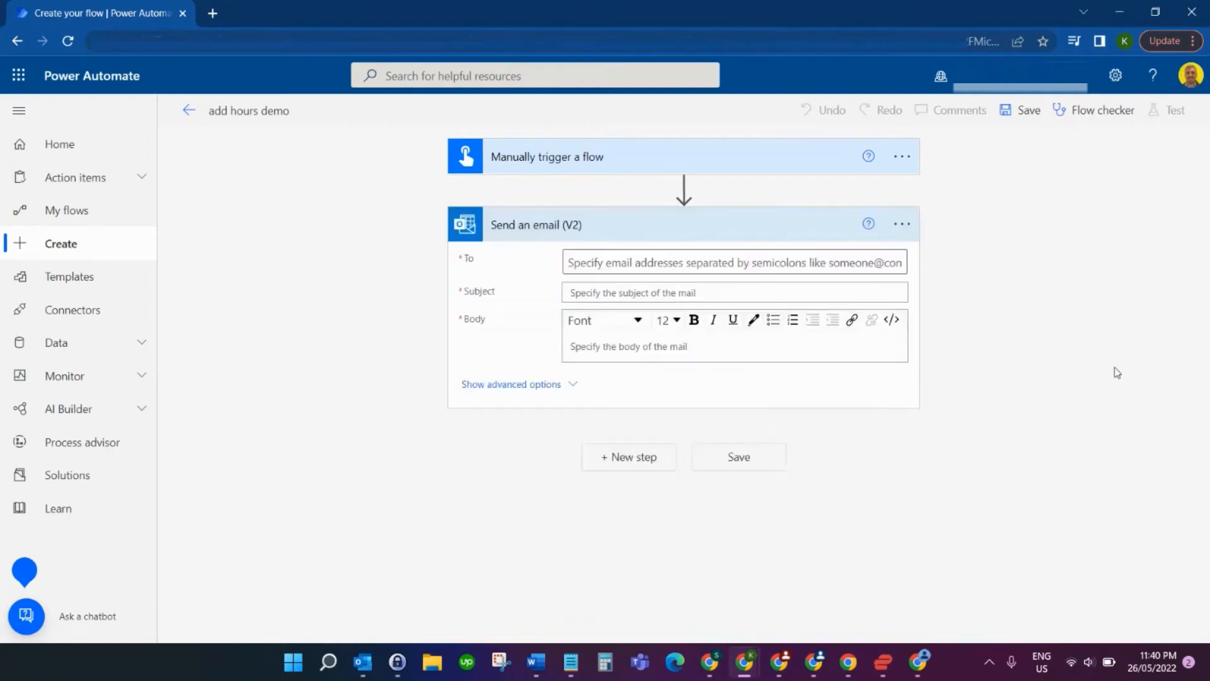
{"action": "type", "text": "kyle crowley"}
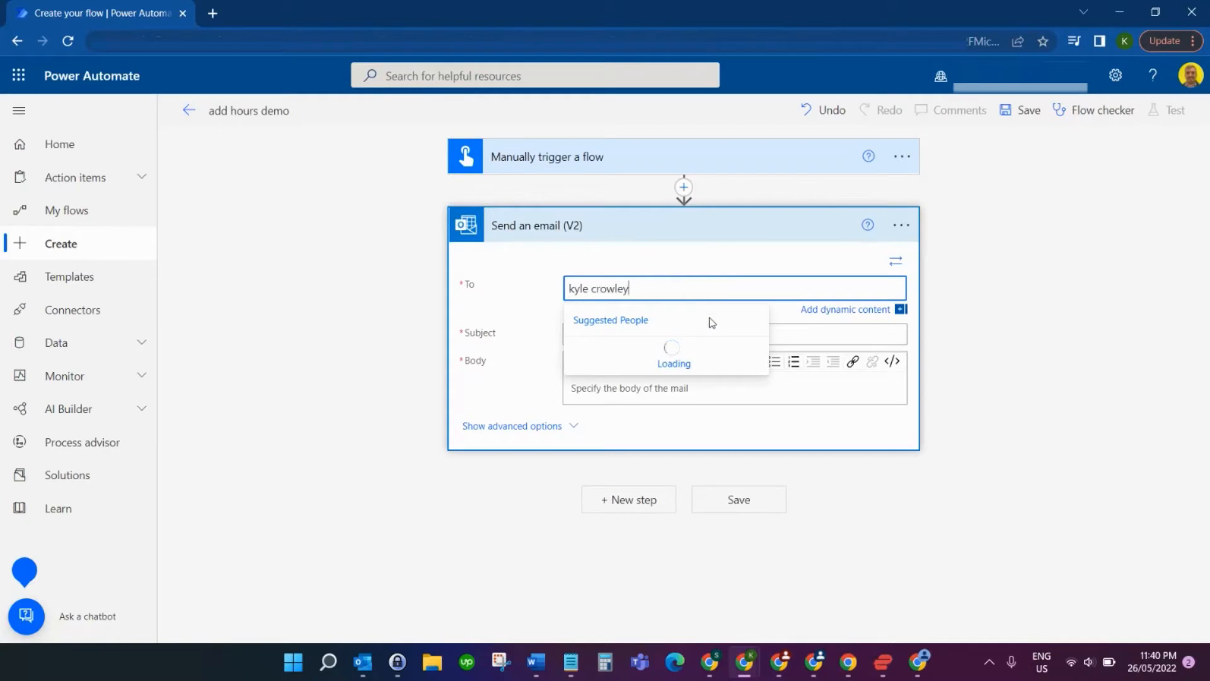
{"action": "left_click", "coordinate": [617, 321]}
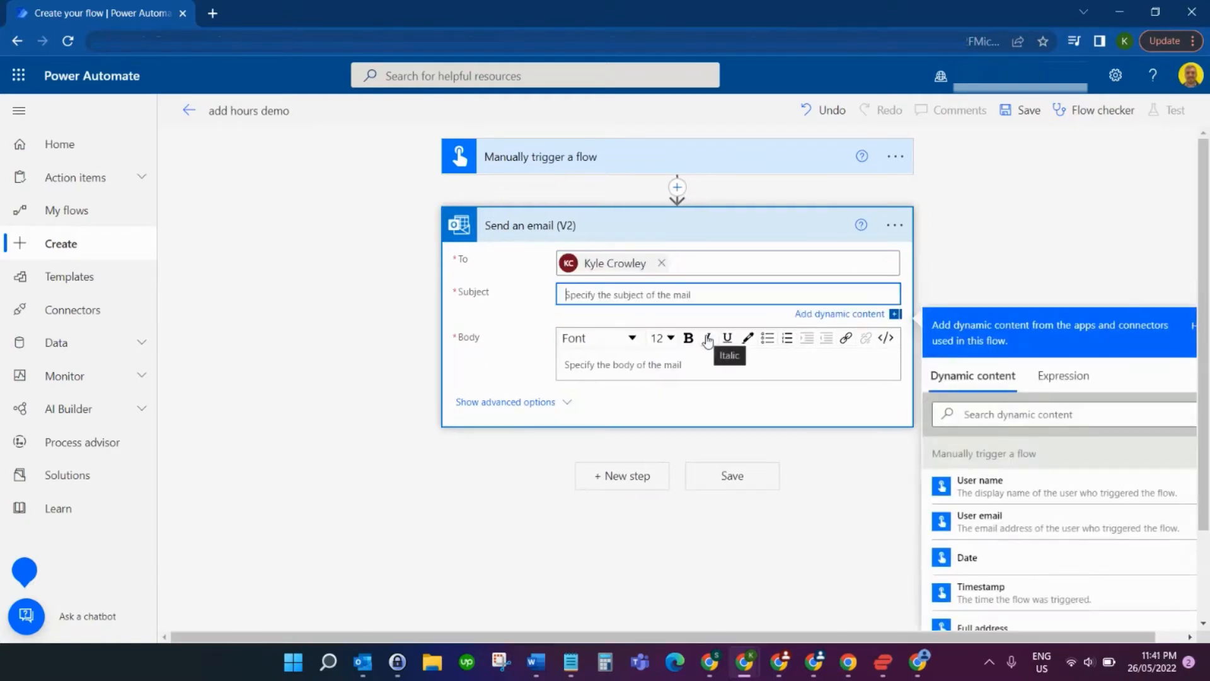
Step: Set subject 'test add hours' and body 'Current Time:' followed by a utcNow() expression
{"action": "type", "text": "test add hours"}
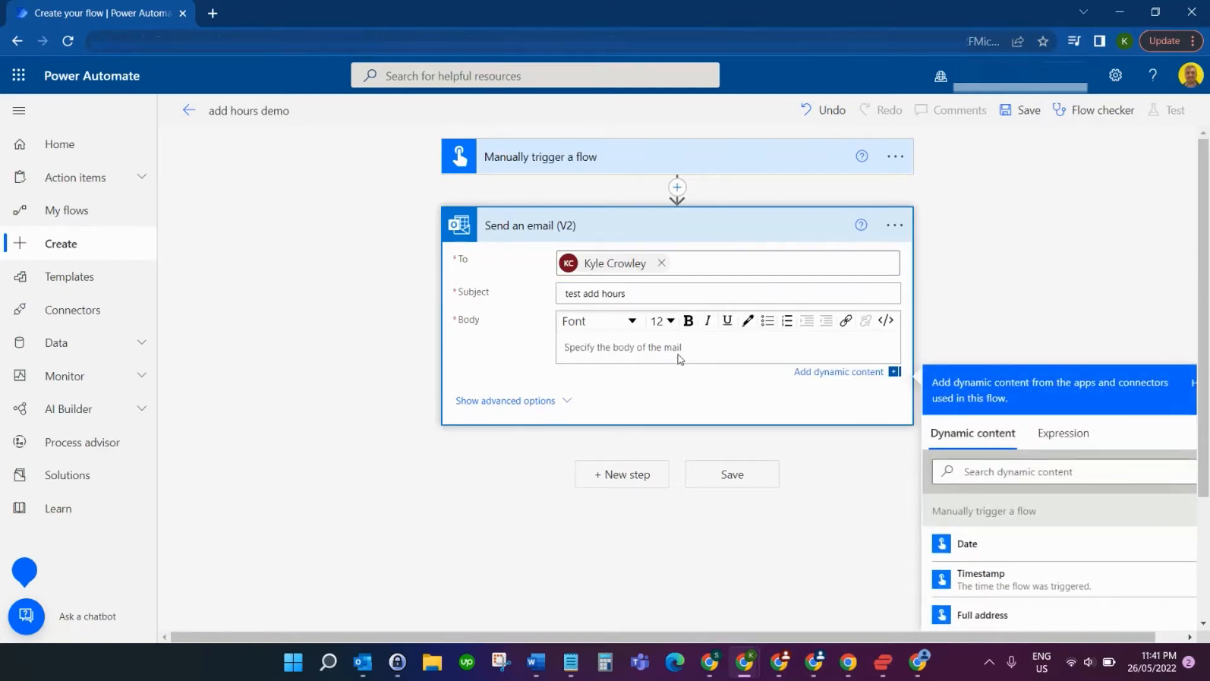
{"action": "scroll", "scroll_direction": "down", "scroll_amount": 3}
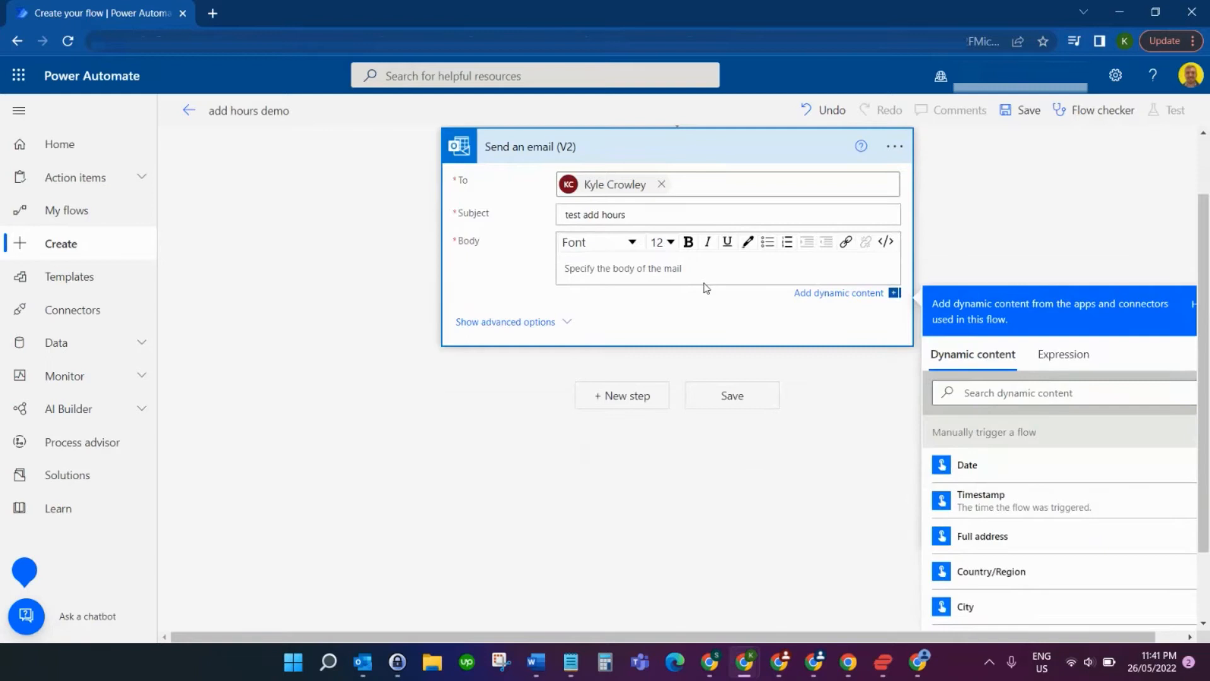
{"action": "type", "text": "Current Time:"}
{"action": "type", "text": "ut"}
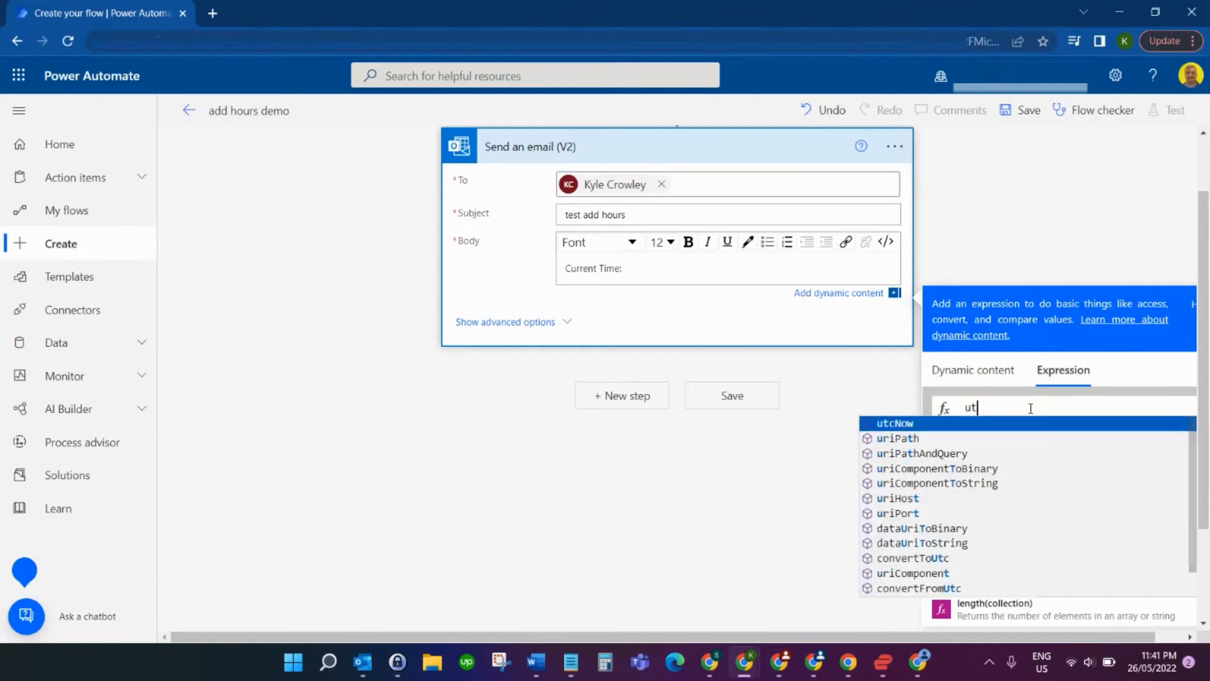
{"action": "left_click", "coordinate": [894, 422]}
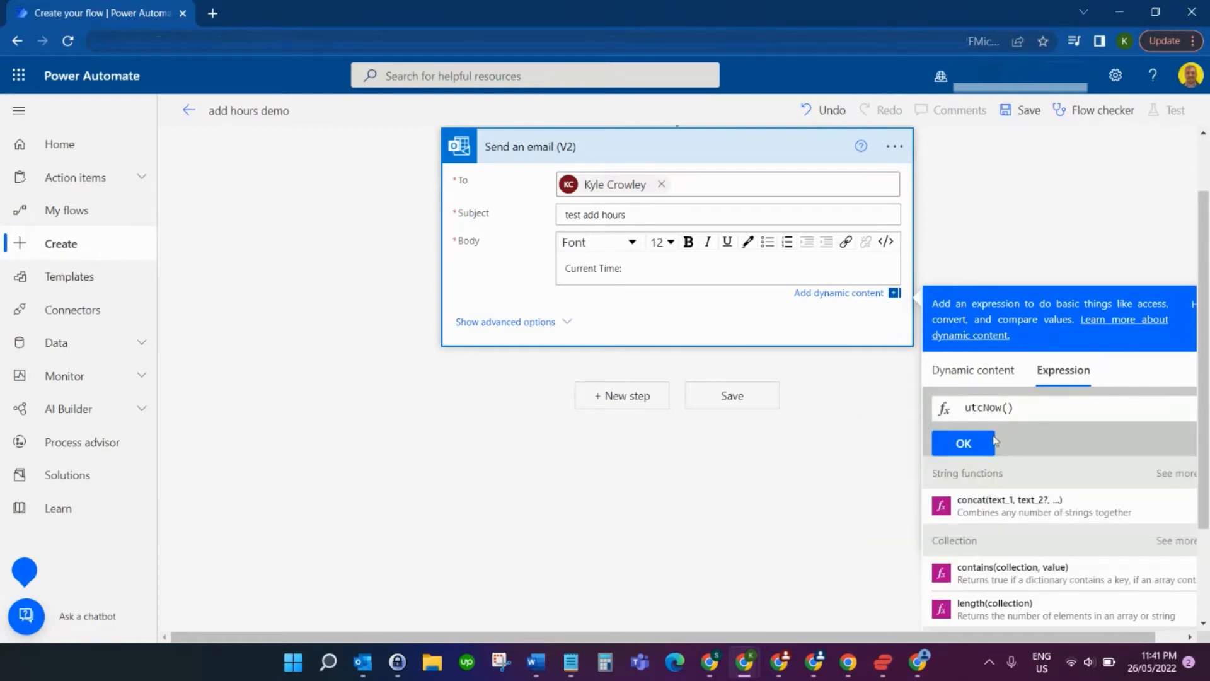
{"action": "left_click", "coordinate": [963, 442]}
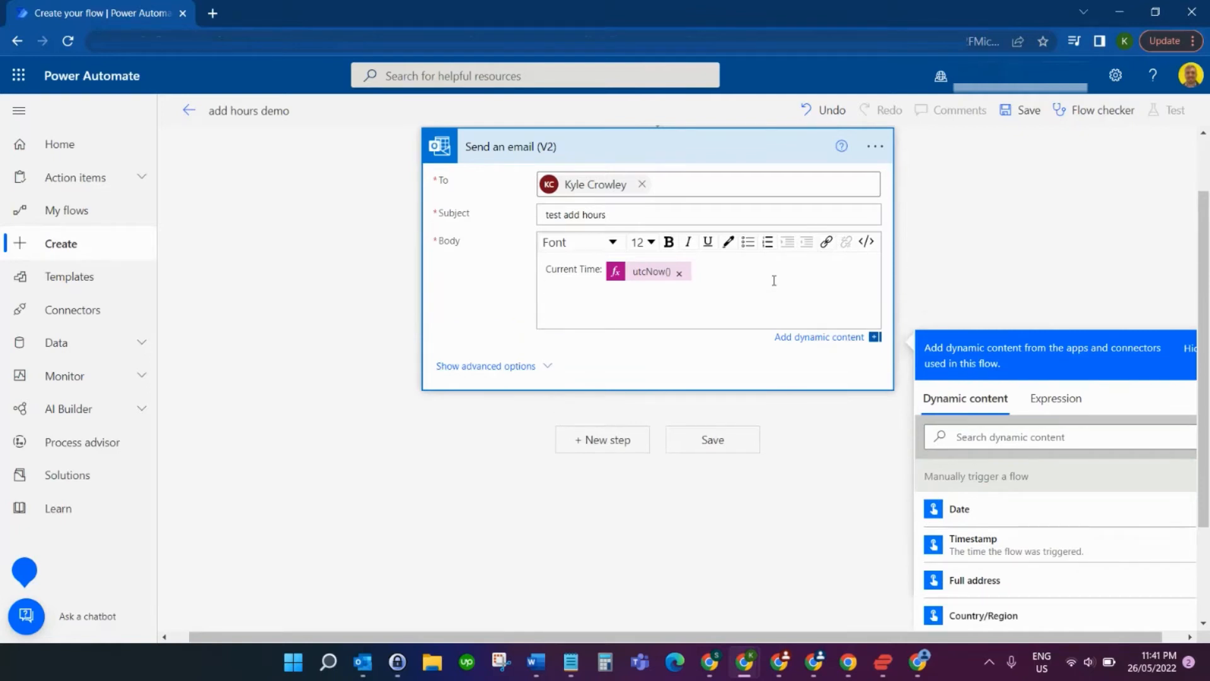
Step: Type 'Current minus 1 hour:' in the body and focus the empty Expression box
{"action": "type", "text": "Current"}
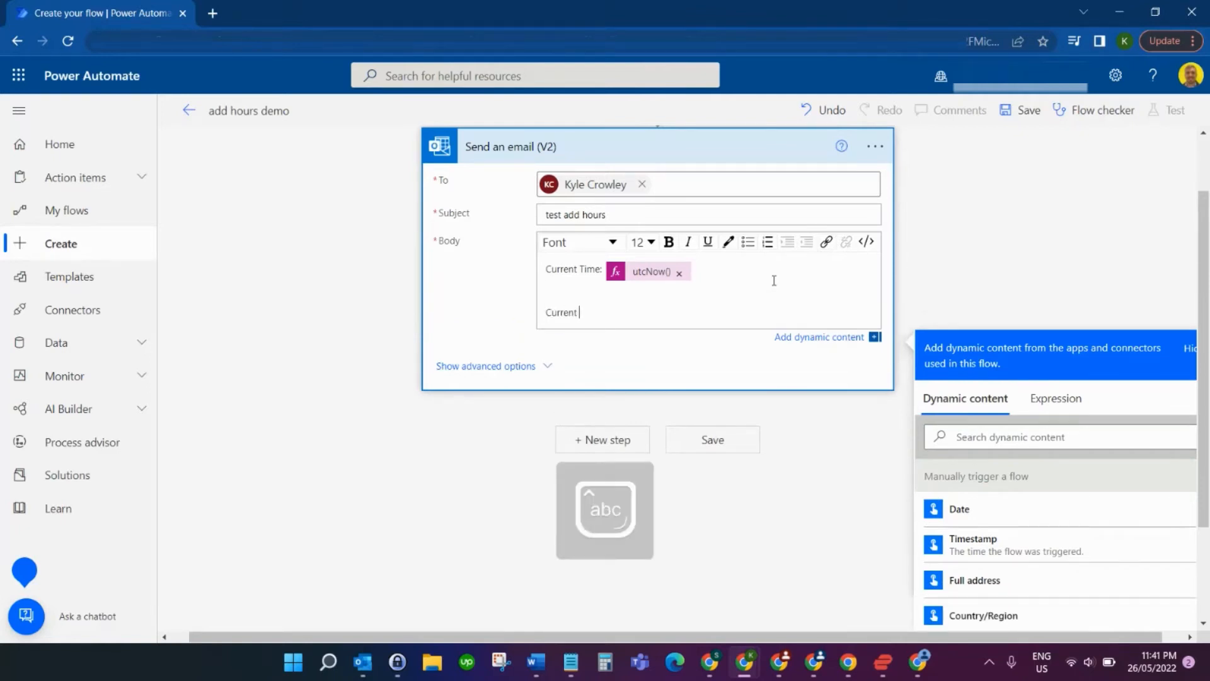
{"action": "type", "text": "minus 1"}
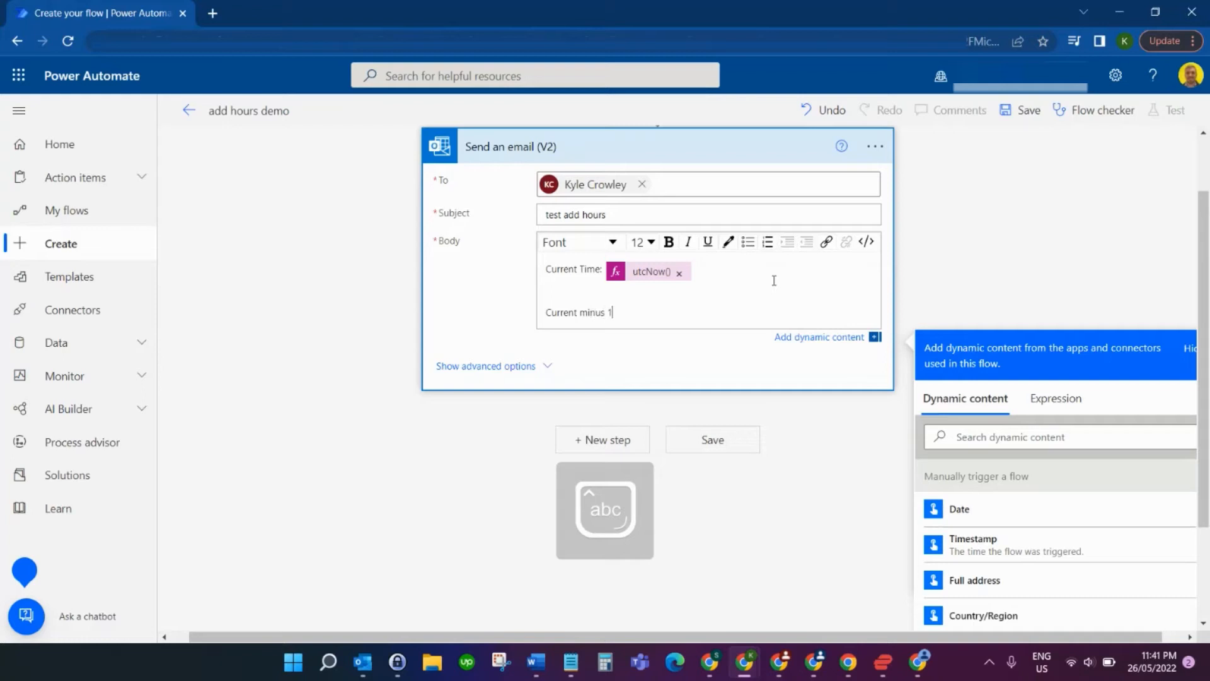
{"action": "type", "text": "hour:"}
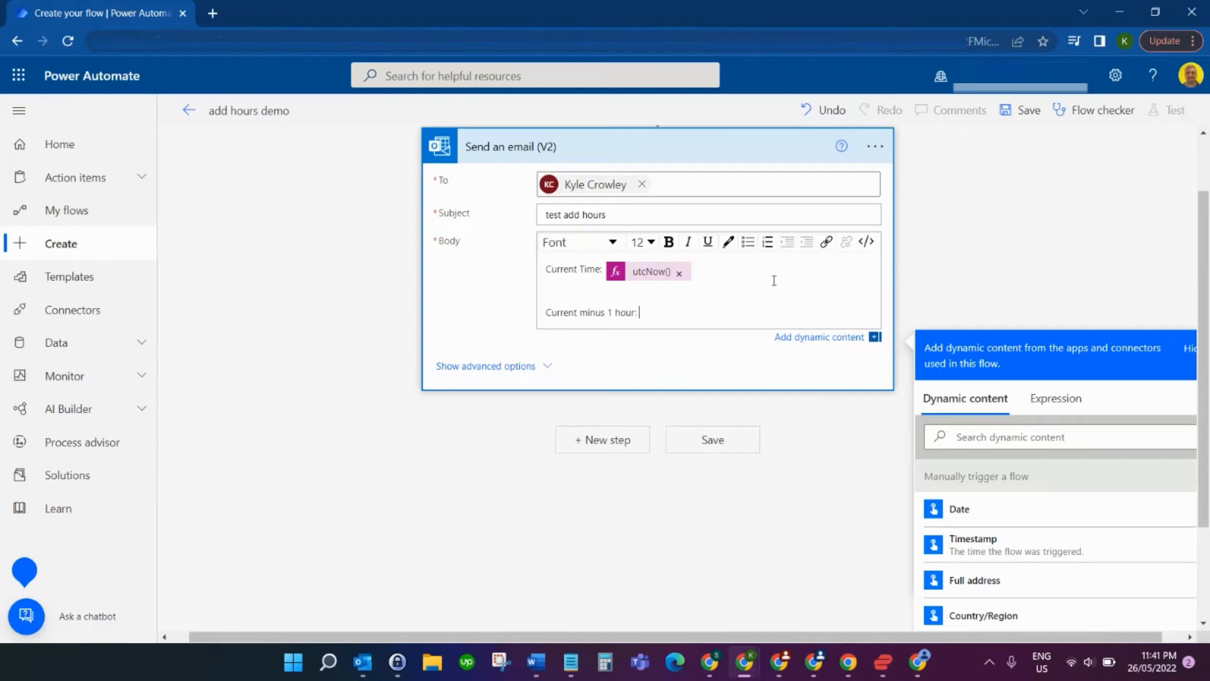
{"action": "left_click", "coordinate": [1055, 399]}
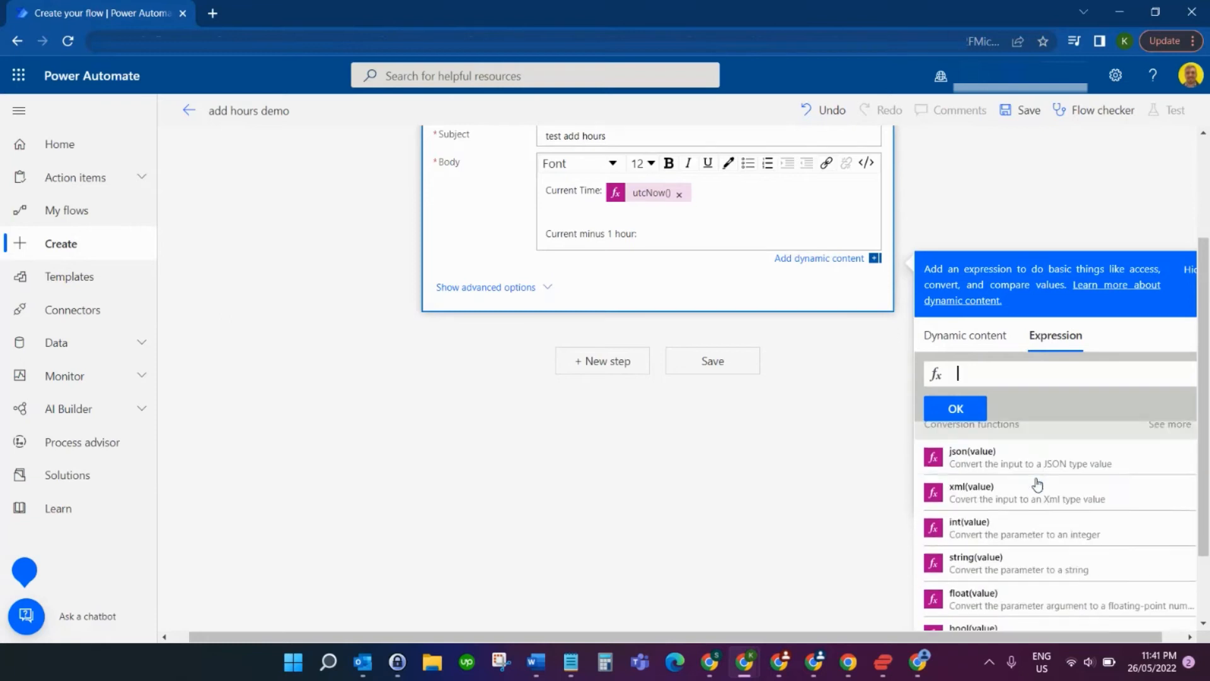
{"action": "scroll", "scroll_direction": "down", "scroll_amount": 3}
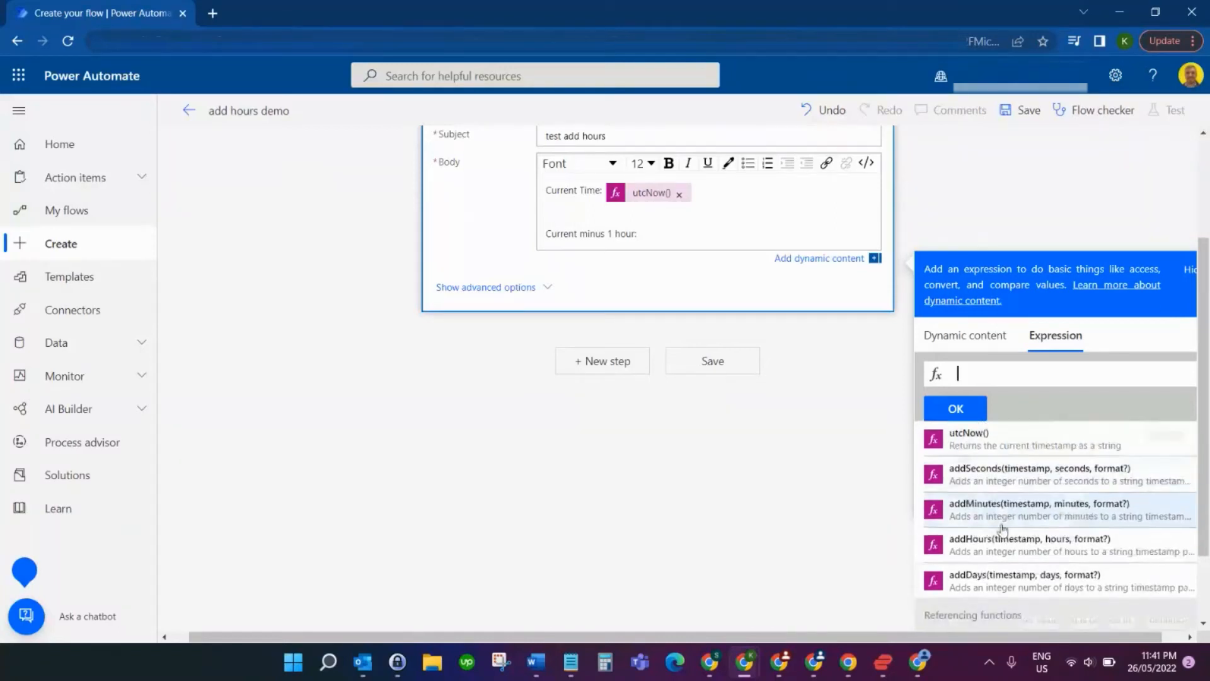
{"action": "scroll", "scroll_direction": "down", "scroll_amount": 3}
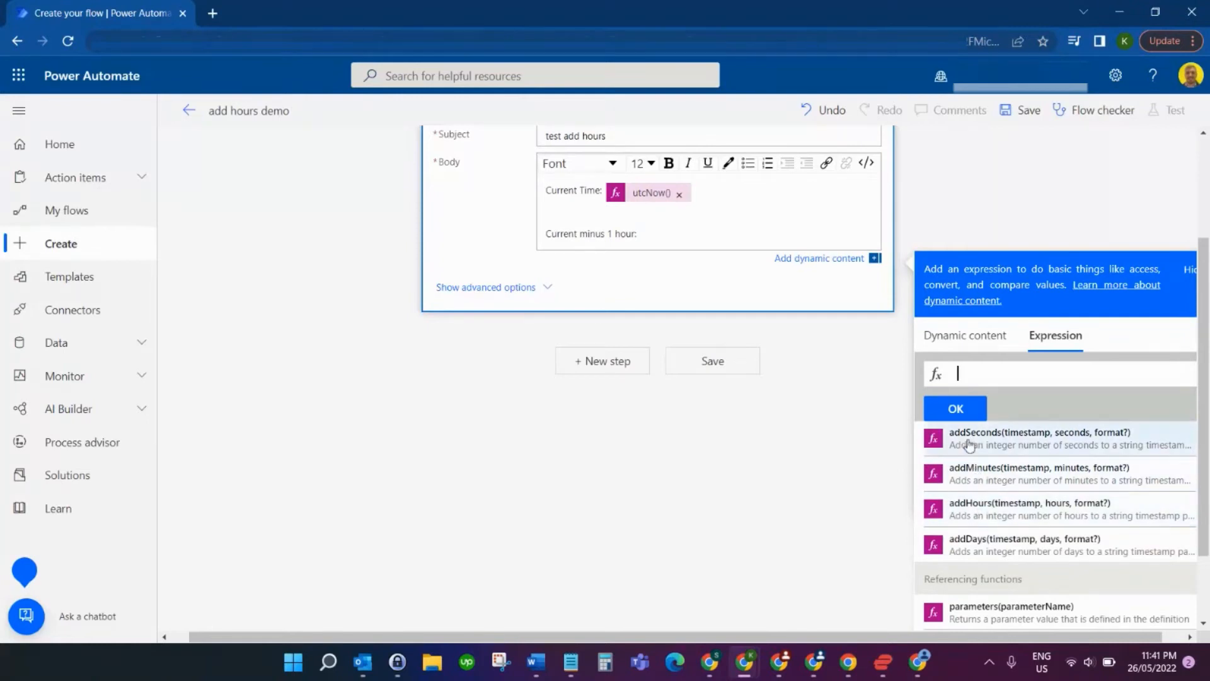
{"action": "mouse_move", "coordinate": [1029, 508]}
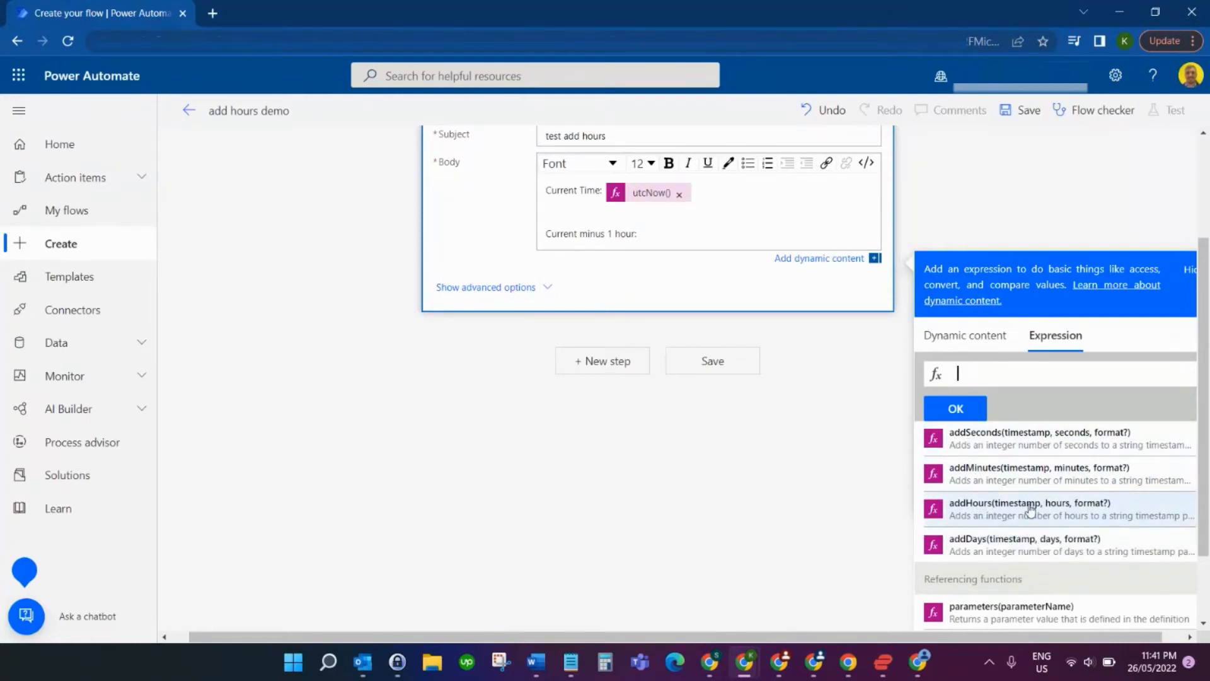
{"action": "mouse_move", "coordinate": [1065, 510]}
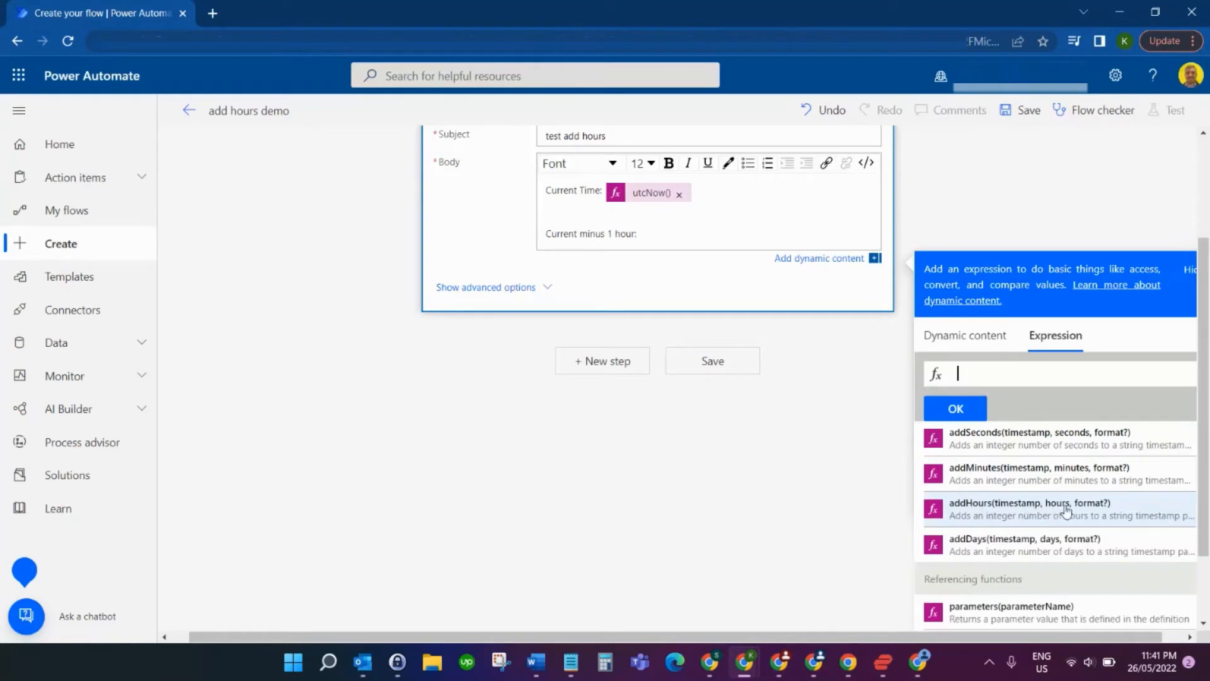
{"action": "mouse_move", "coordinate": [1089, 510]}
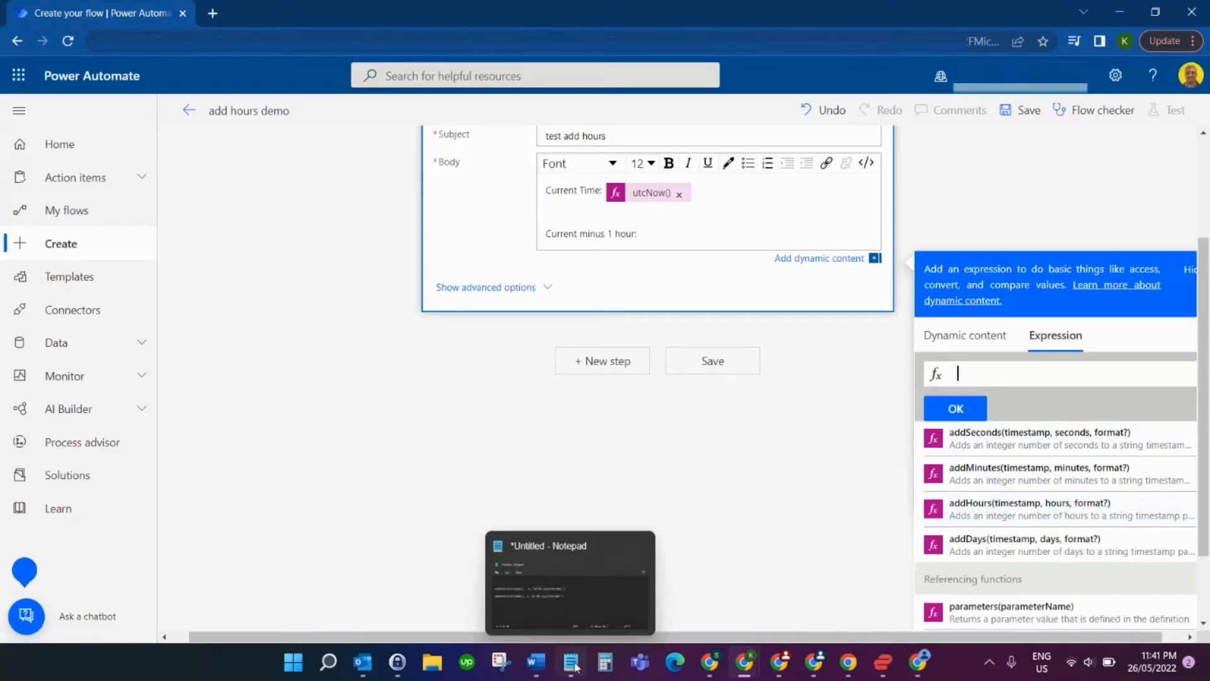
{"action": "left_click", "coordinate": [570, 661]}
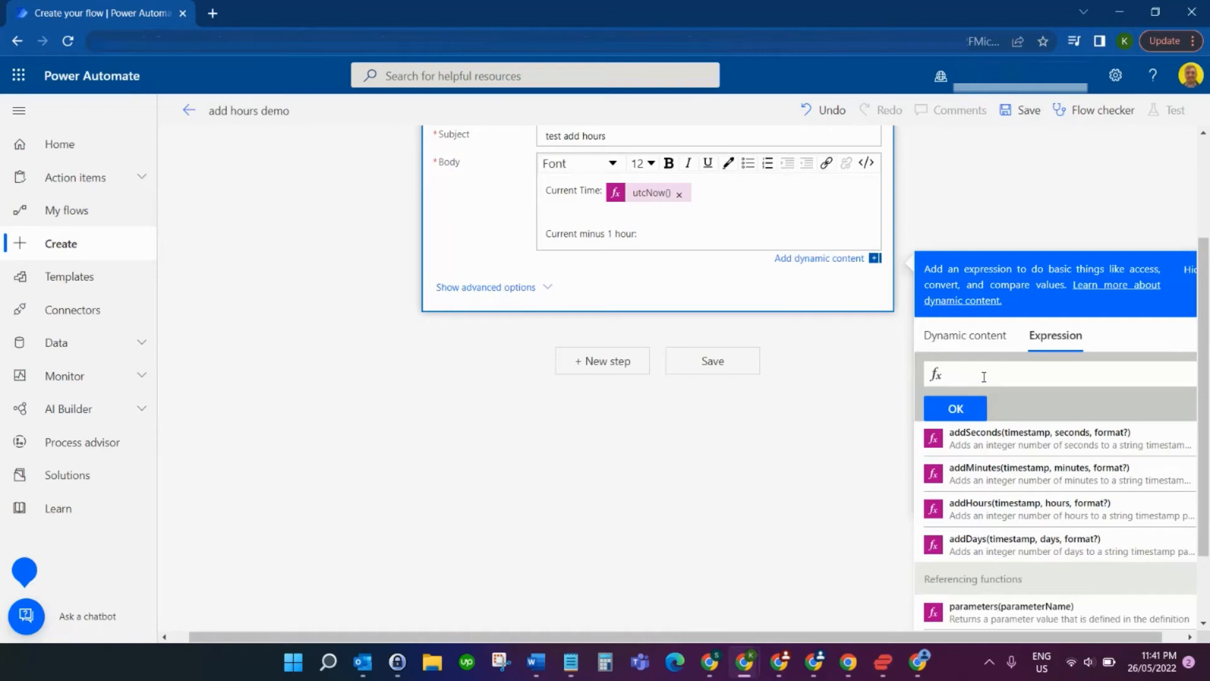
Step: Insert addHours(utcNow(), -1,'dd-MM-yyyyTHH:mmZ') after the minus-one-hour label
{"action": "type", "text": "addHours(utcNow(), -1,'dd-MM-yyyyTHH:mmZ')"}
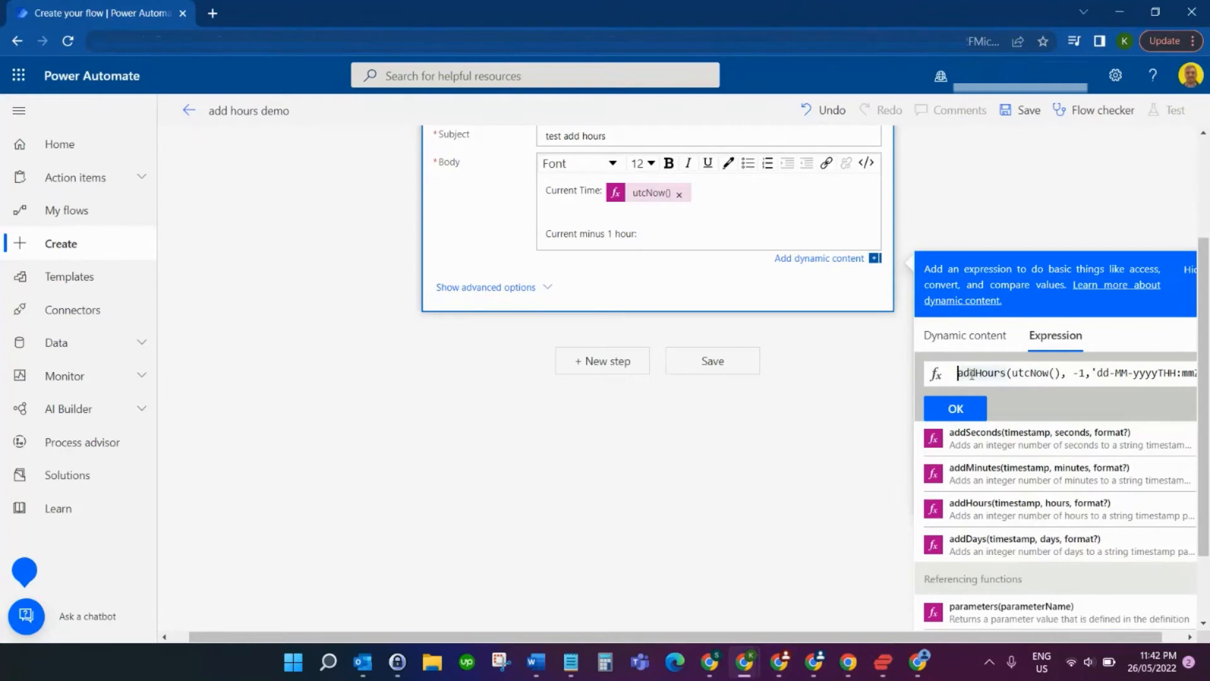
{"action": "double_click", "coordinate": [1027, 374]}
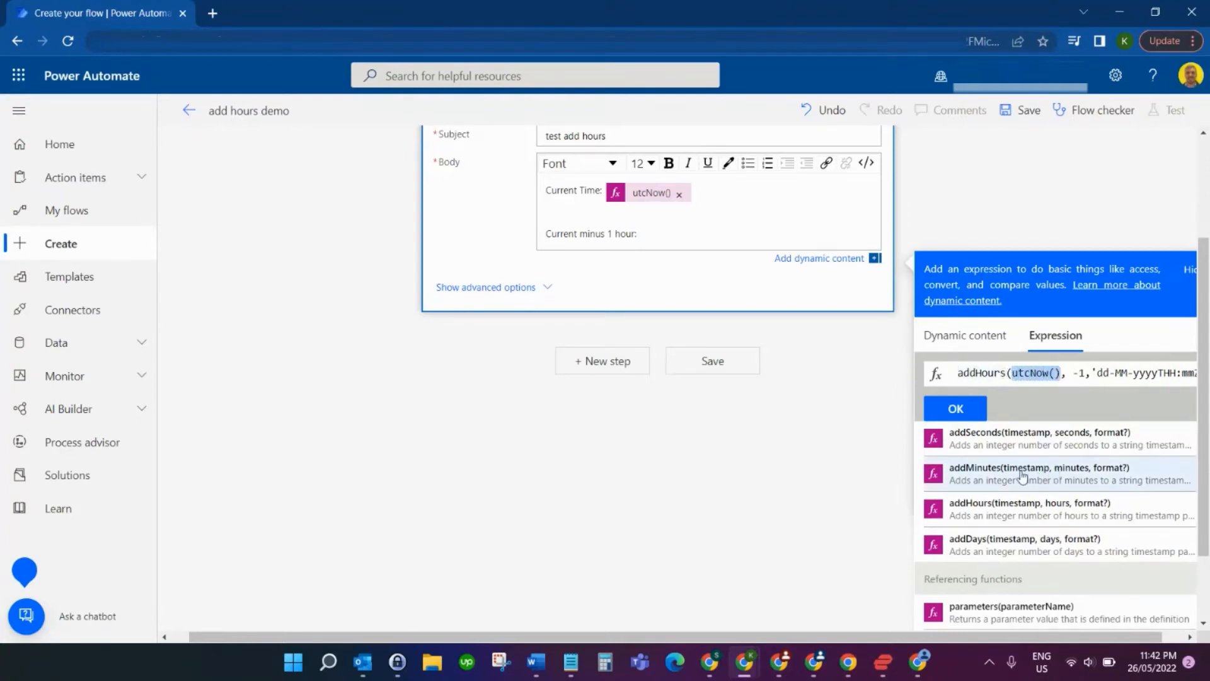
{"action": "left_click", "coordinate": [1077, 372]}
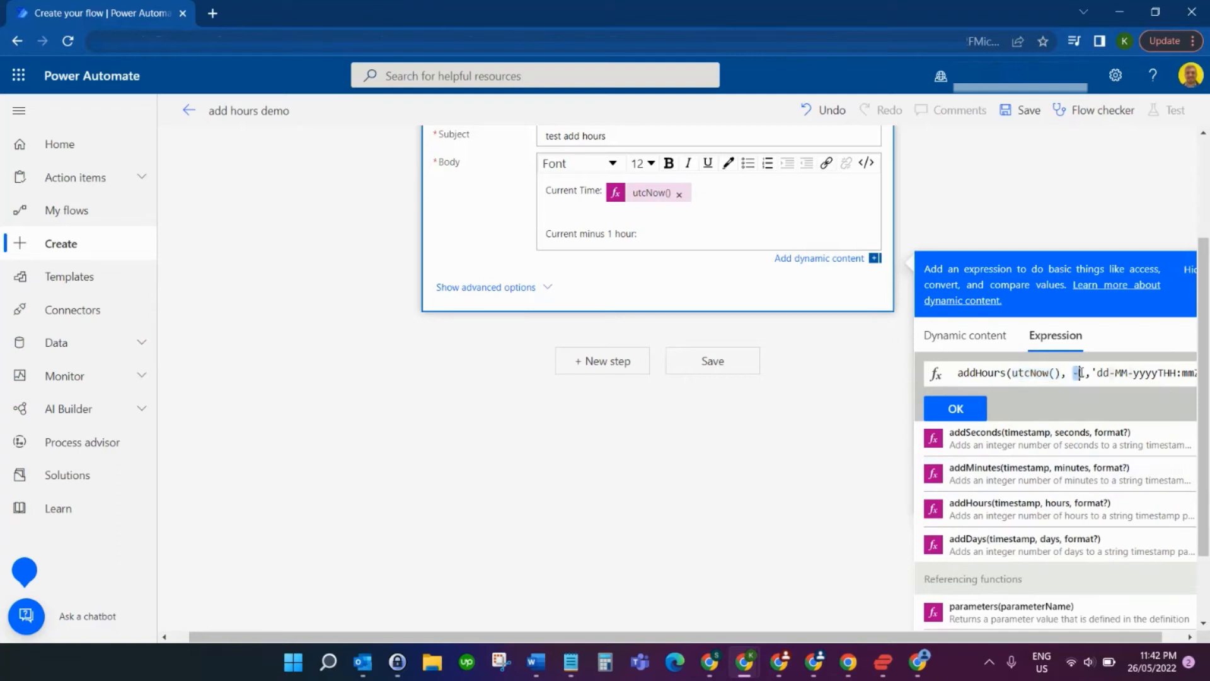
{"action": "type", "text": "1"}
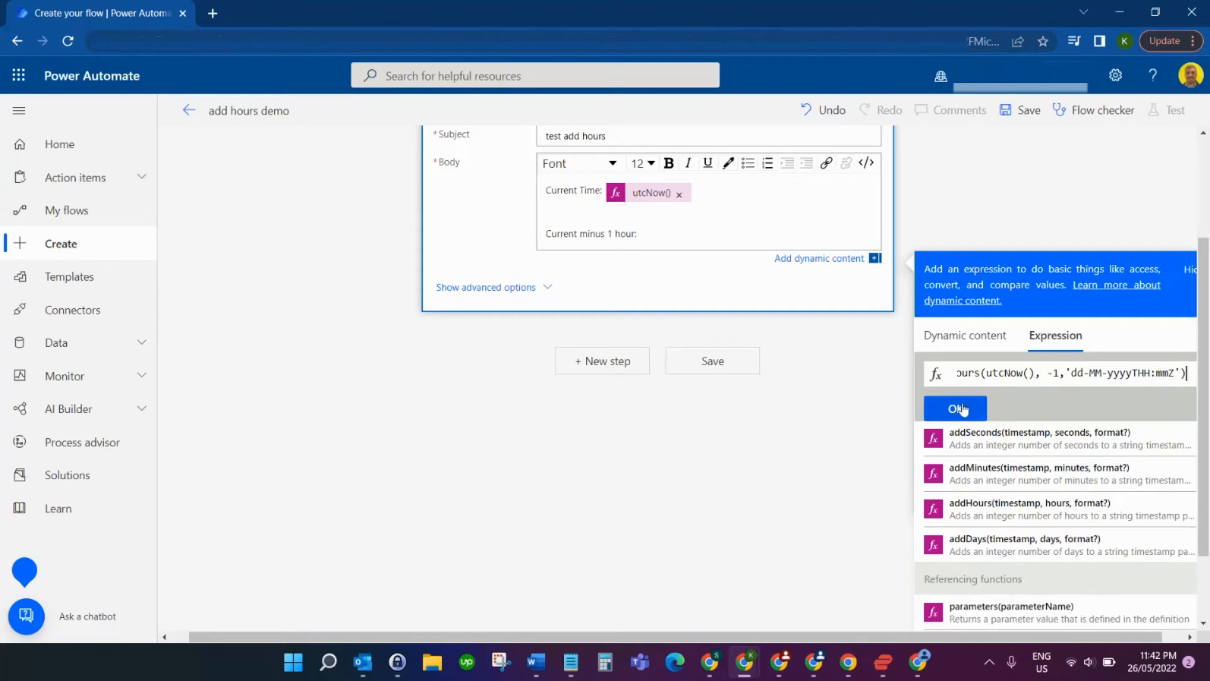
{"action": "left_click", "coordinate": [955, 409]}
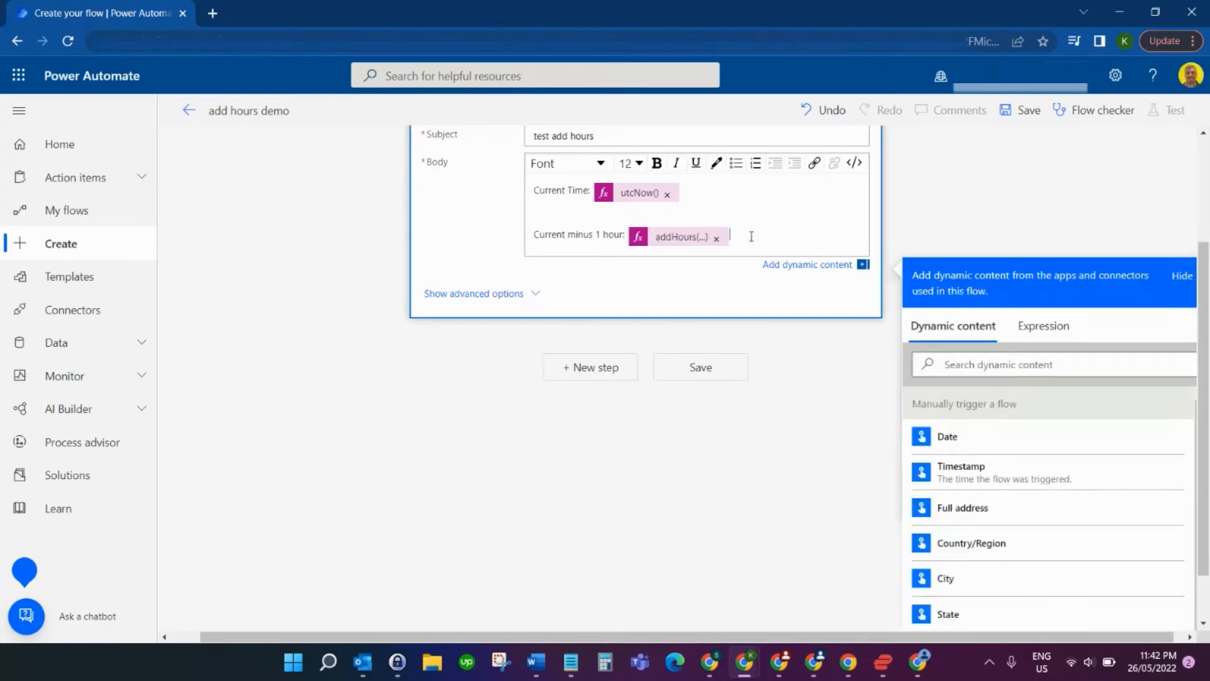
Step: Type 'Current plus 1 hour' and insert the addHours expression with a +1 offset
{"action": "type", "text": "c"}
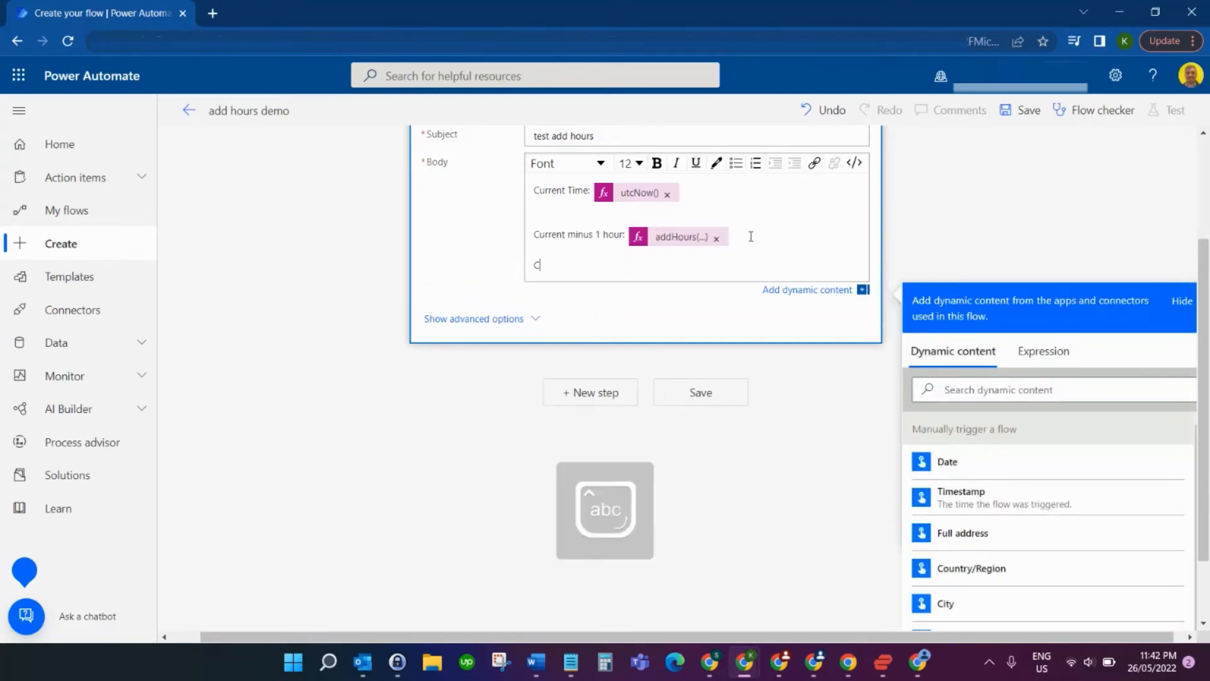
{"action": "type", "text": "urrent"}
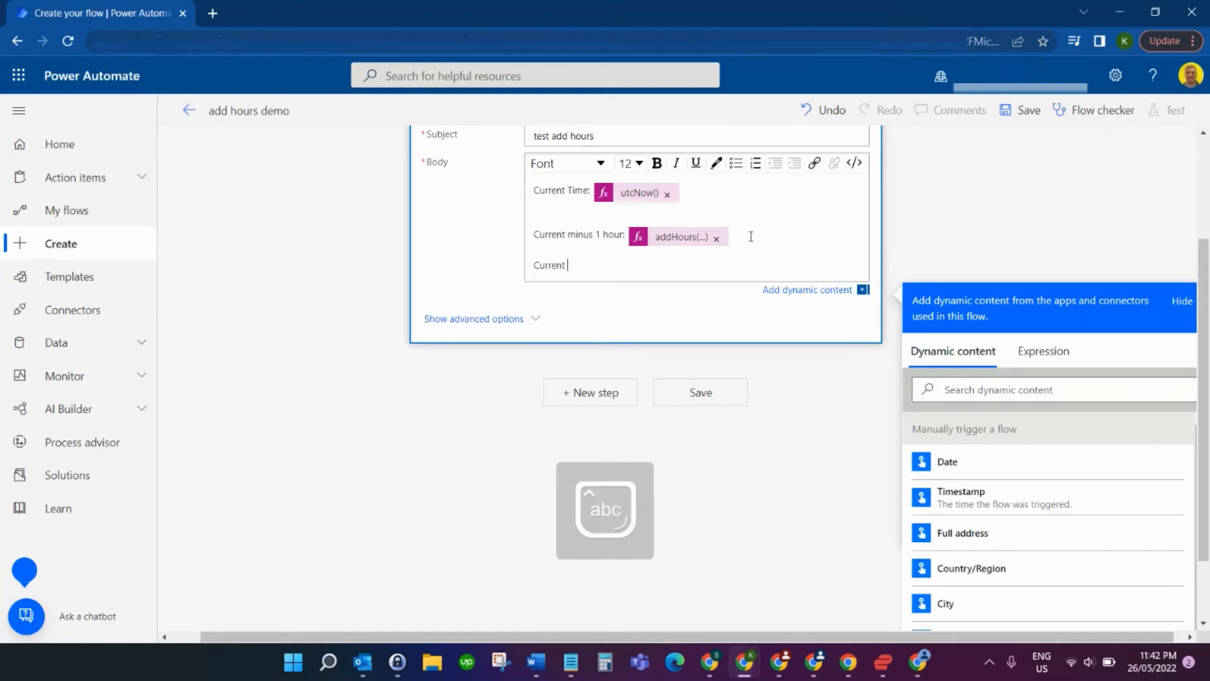
{"action": "type", "text": "plus 1 hour"}
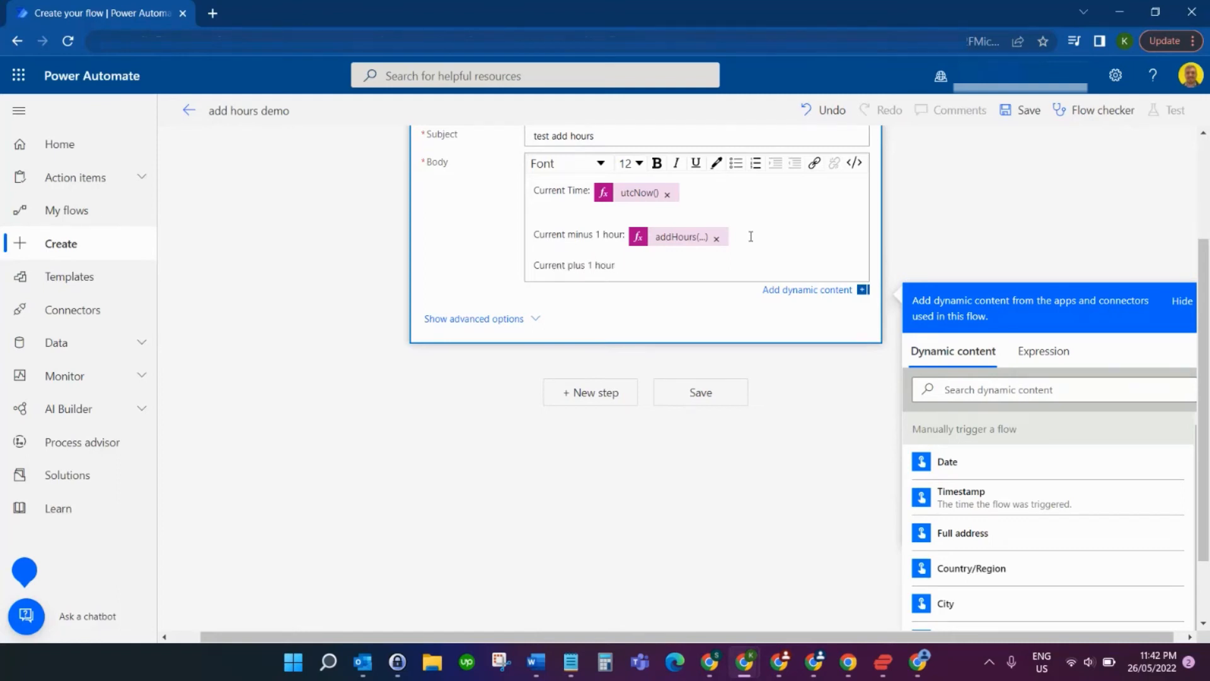
{"action": "left_click", "coordinate": [1043, 351]}
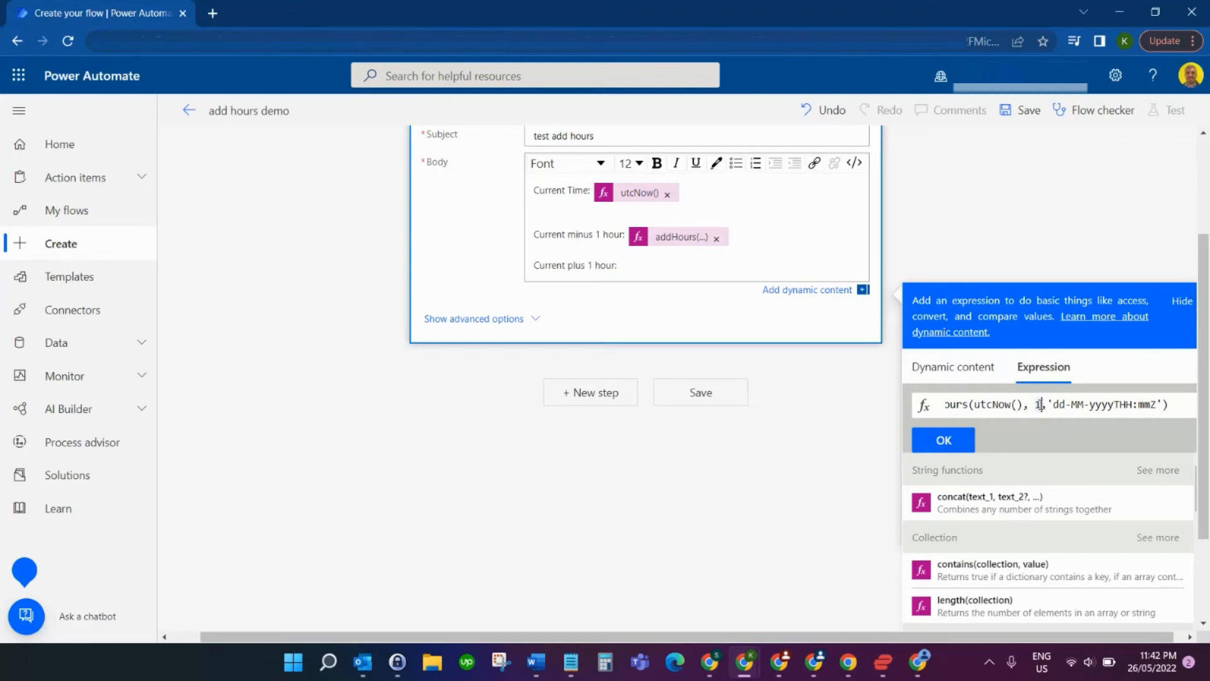
{"action": "left_click", "coordinate": [943, 440]}
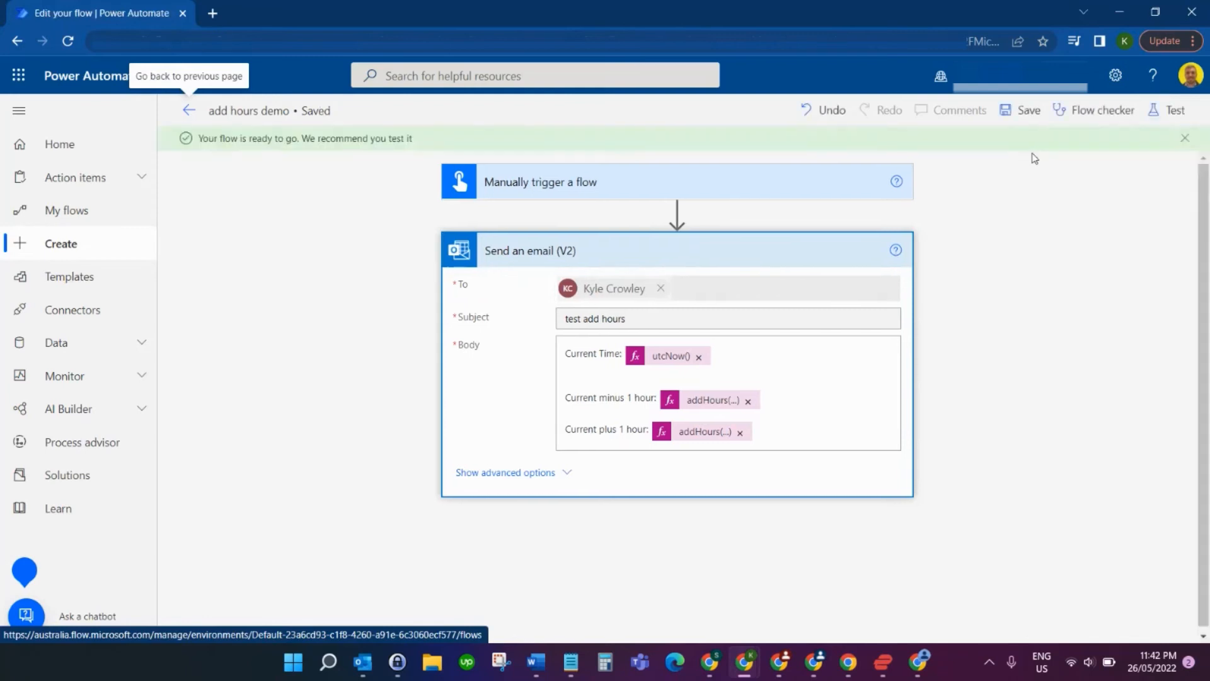
Step: Test the add hours demo flow manually, run it with the Outlook connection, and view results
{"action": "left_click", "coordinate": [1176, 110]}
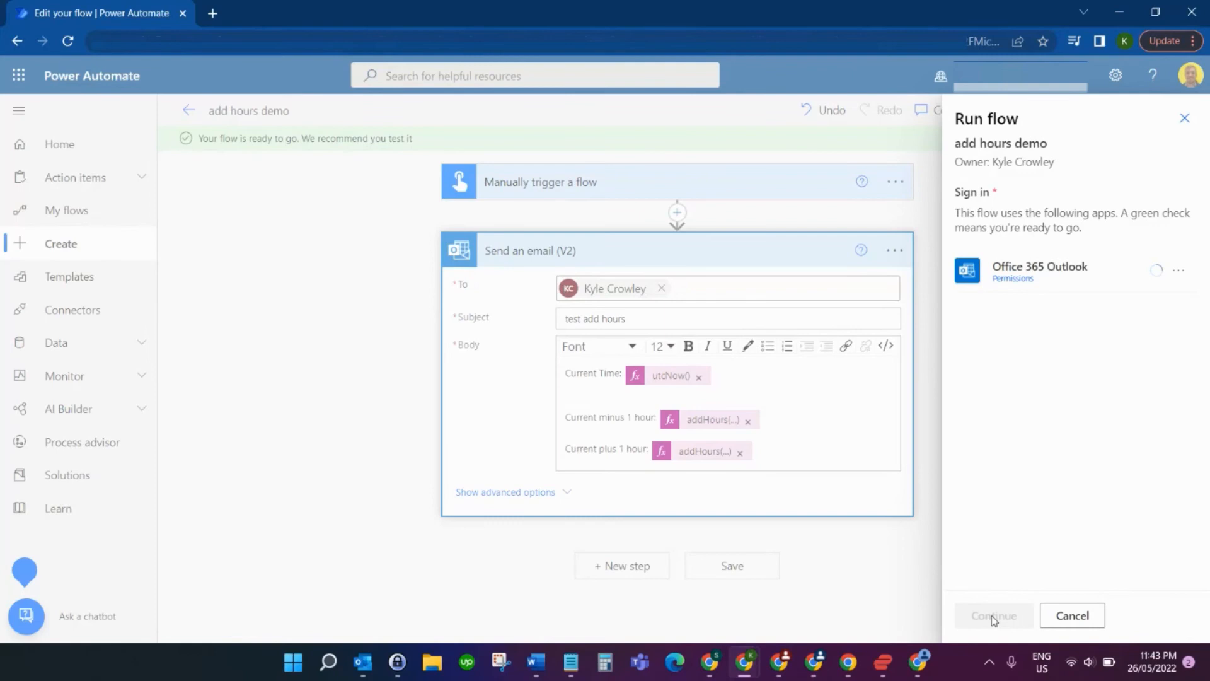
{"action": "left_click", "coordinate": [994, 615]}
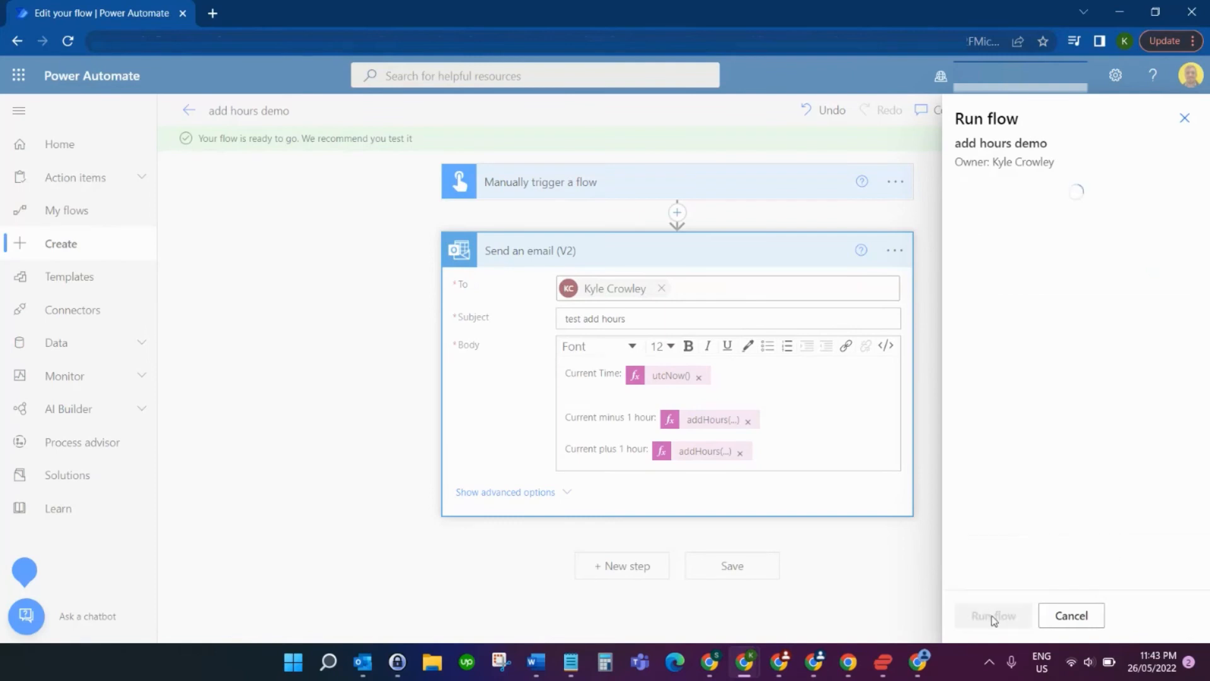
{"action": "left_click", "coordinate": [993, 616]}
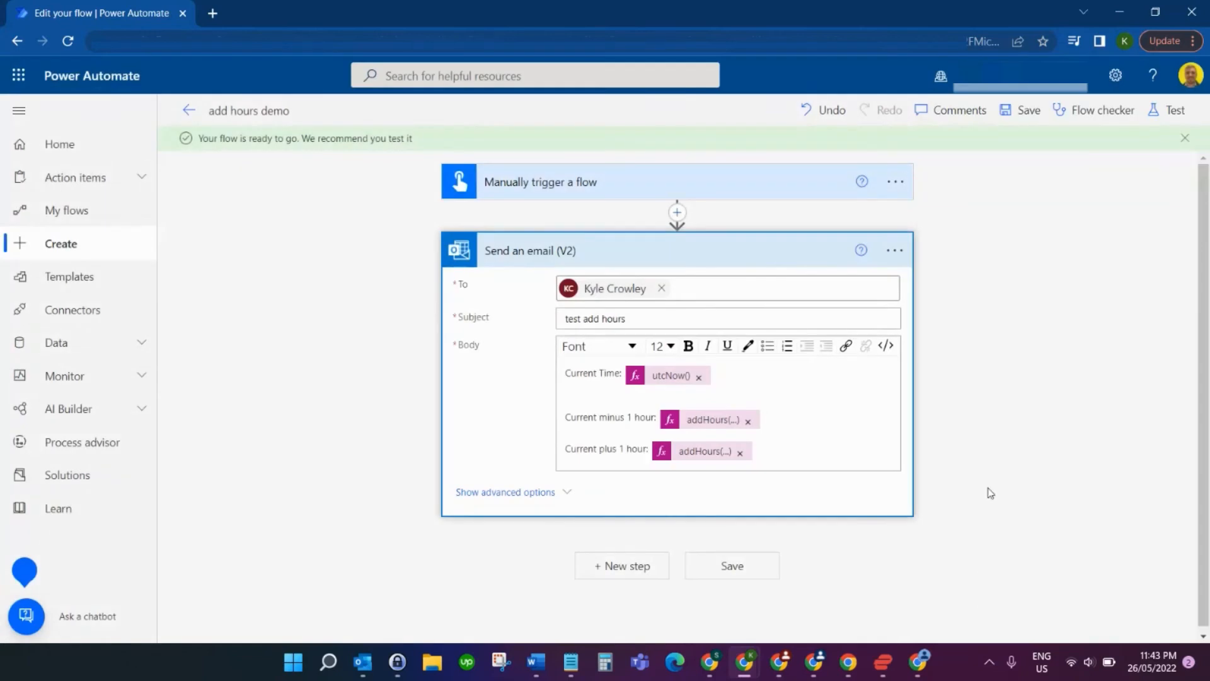
{"action": "left_click", "coordinate": [1172, 109]}
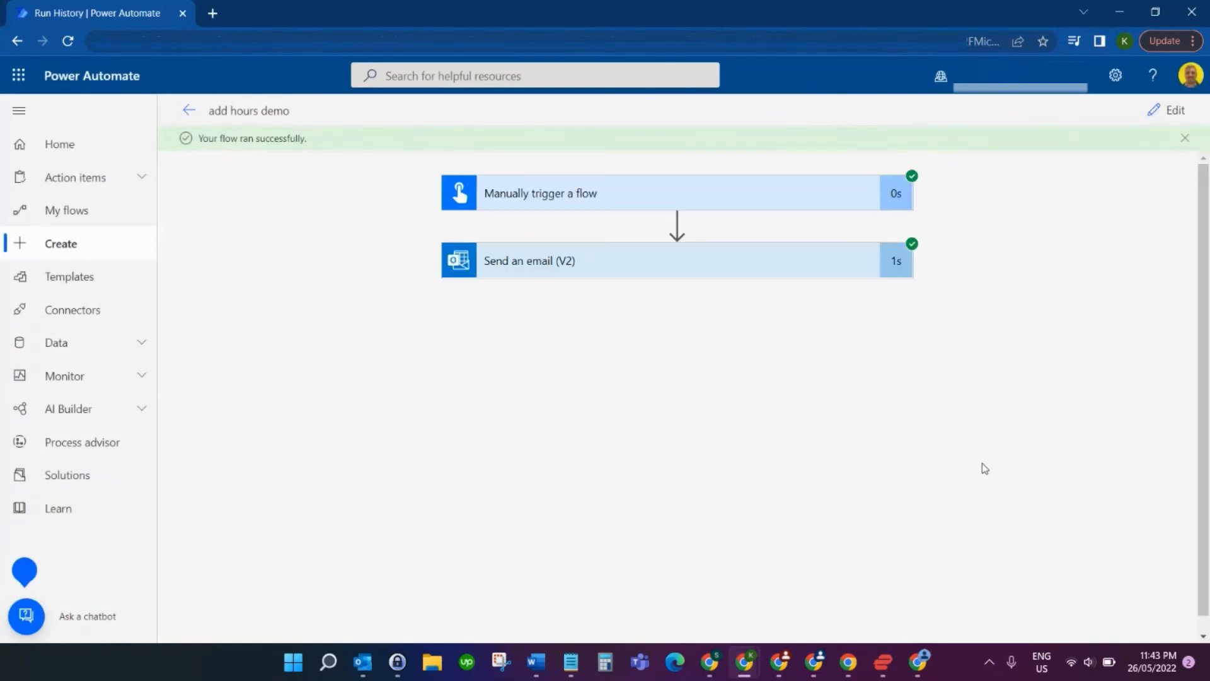
{"action": "mouse_move", "coordinate": [997, 459]}
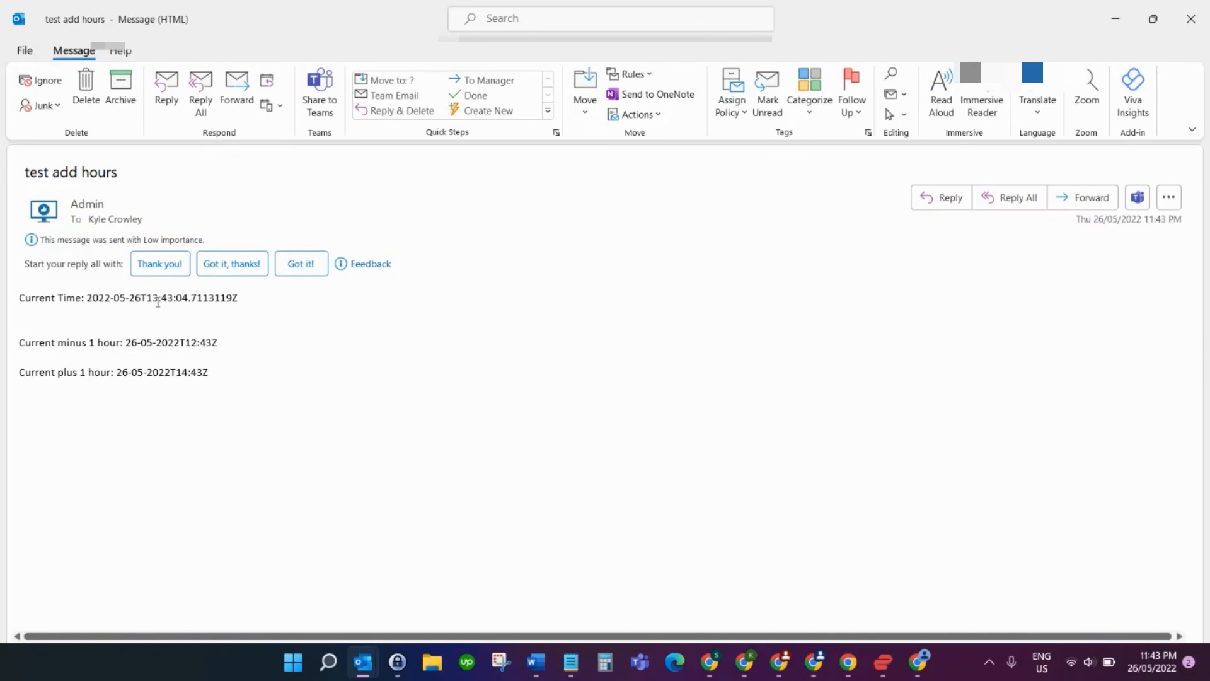
{"action": "mouse_move", "coordinate": [65, 388]}
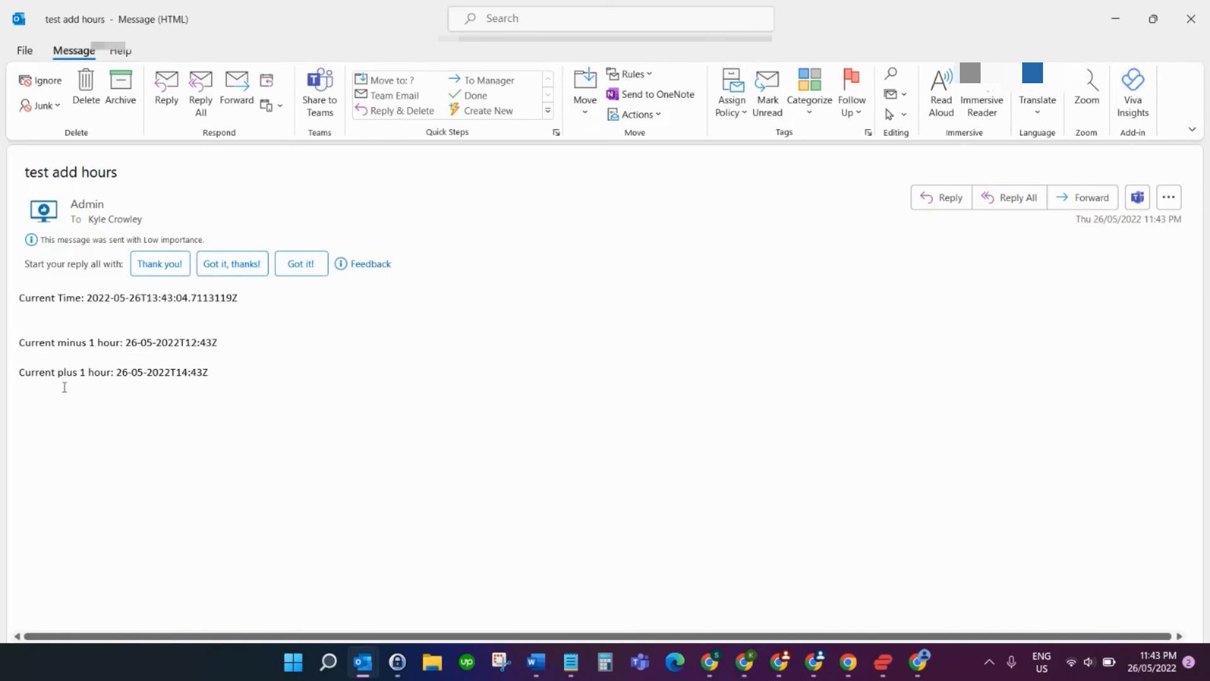